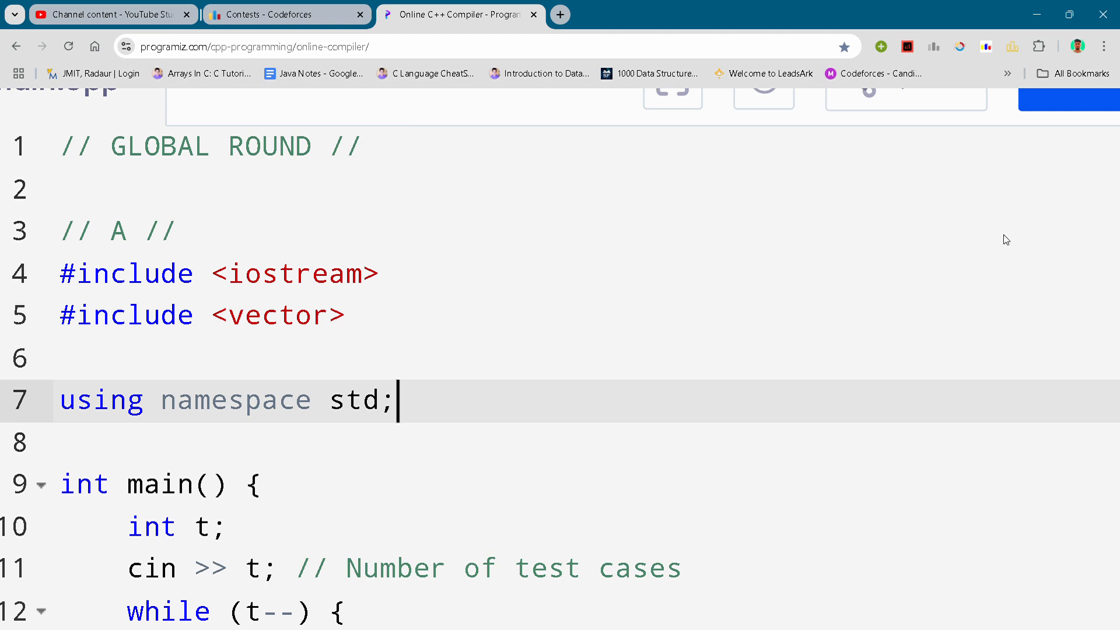
mouse_move(668, 395)
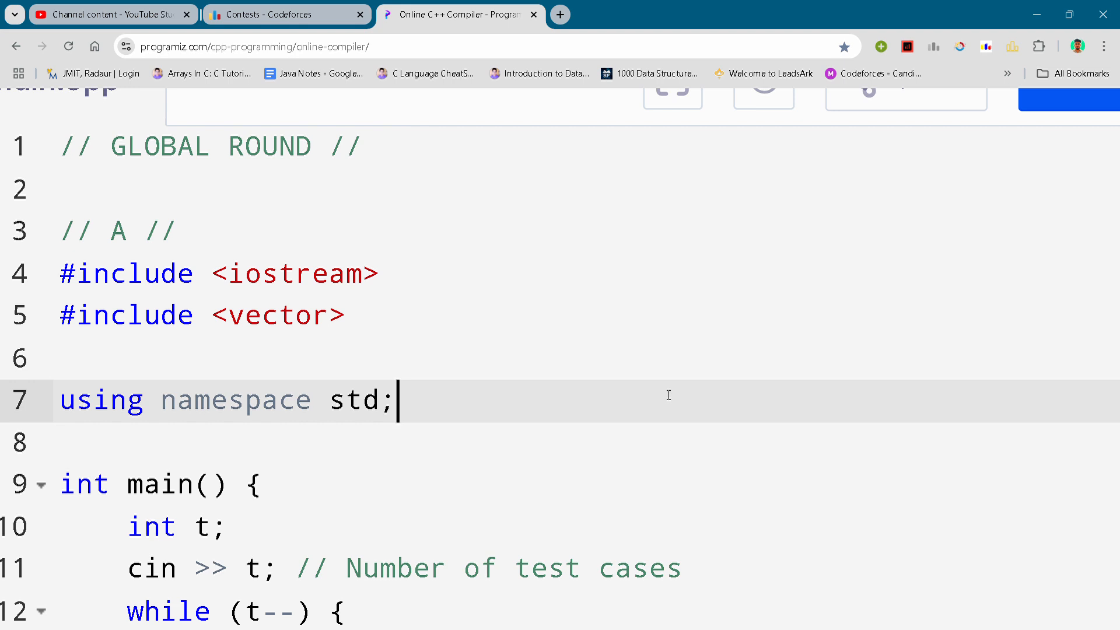
mouse_move(668, 395)
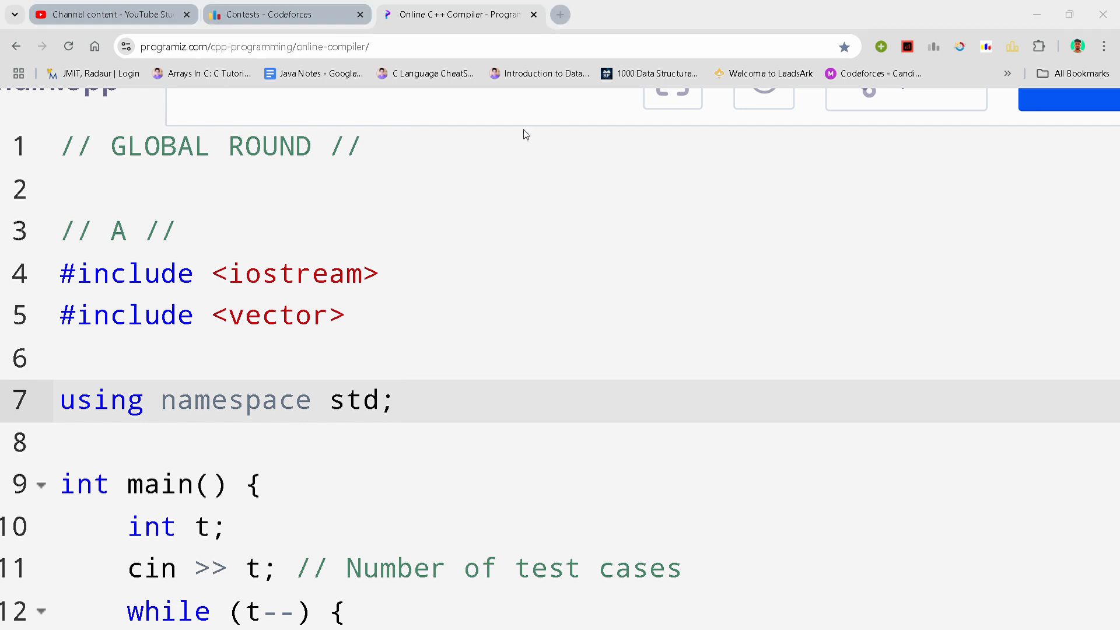
mouse_move(185, 37)
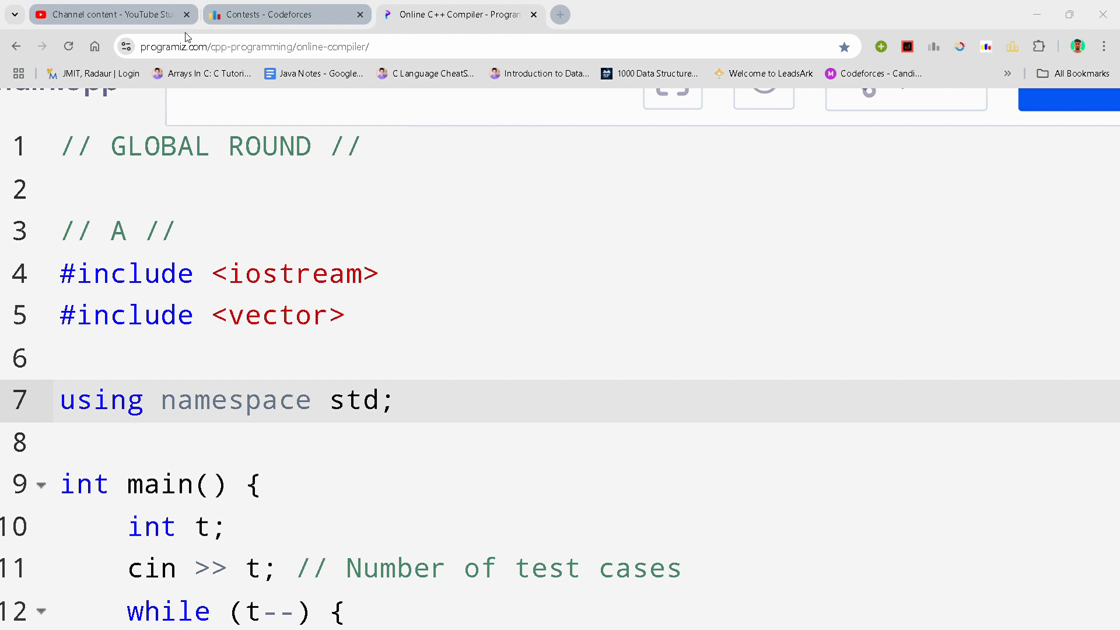
mouse_move(732, 251)
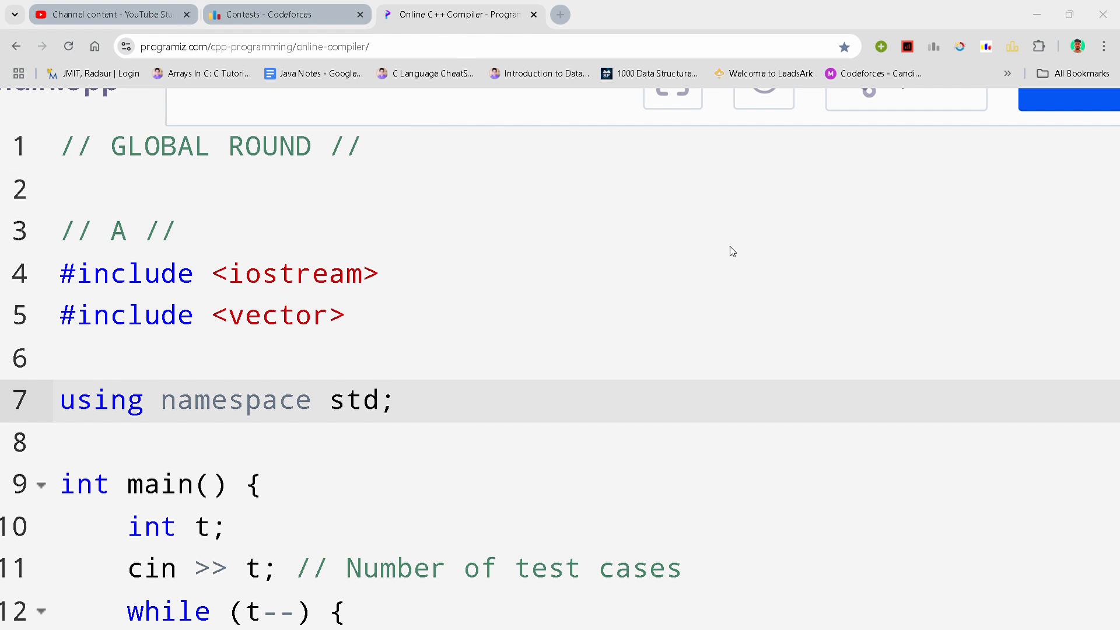
mouse_move(820, 383)
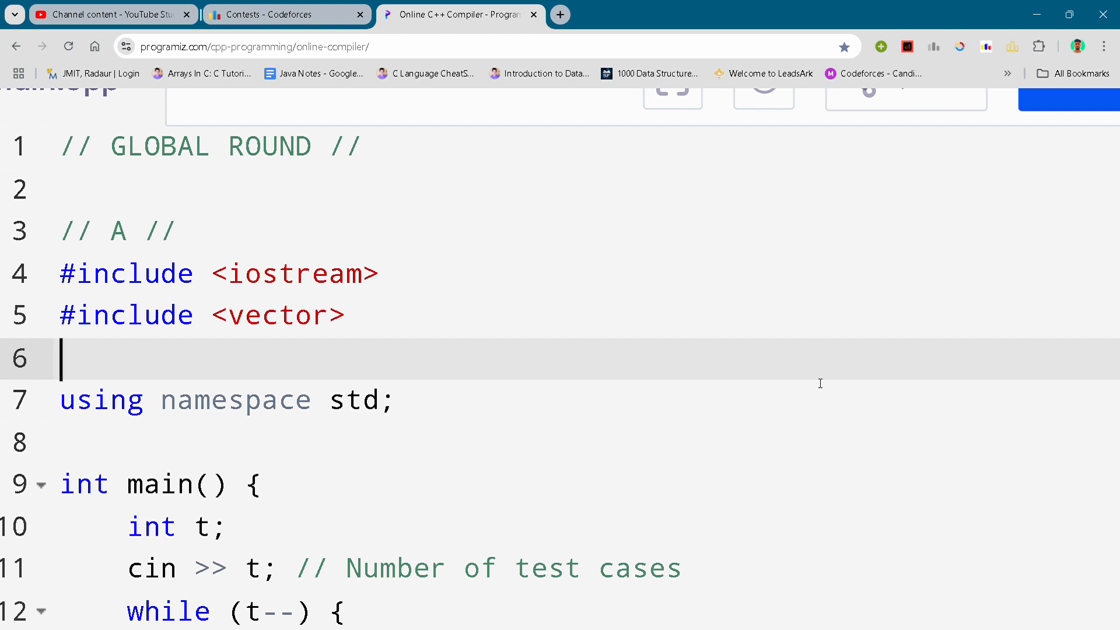
mouse_move(669, 368)
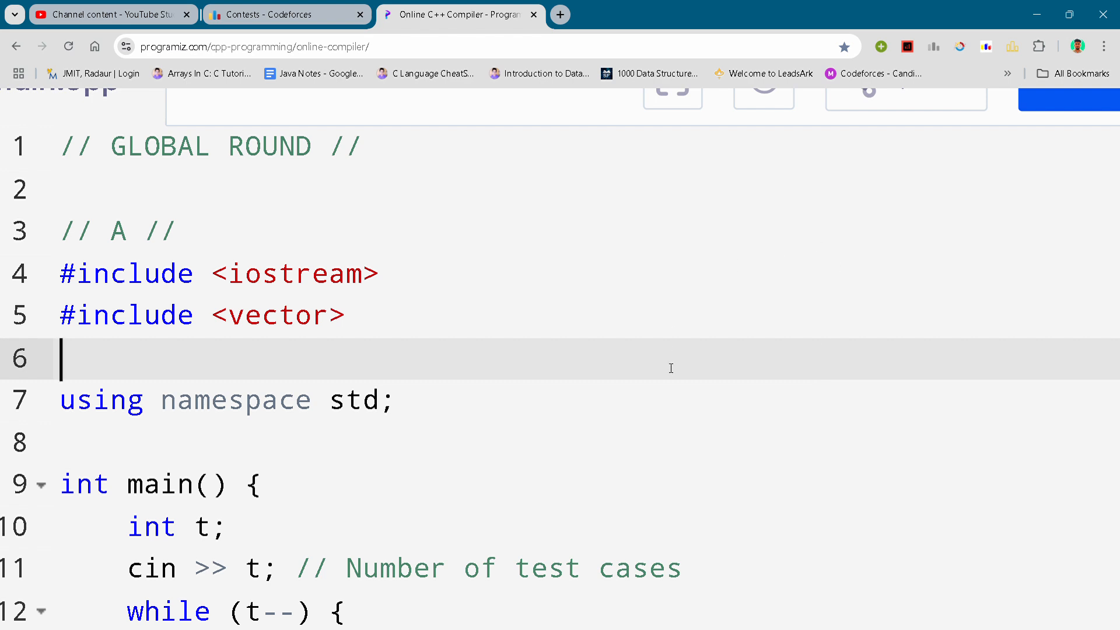
click(350, 315)
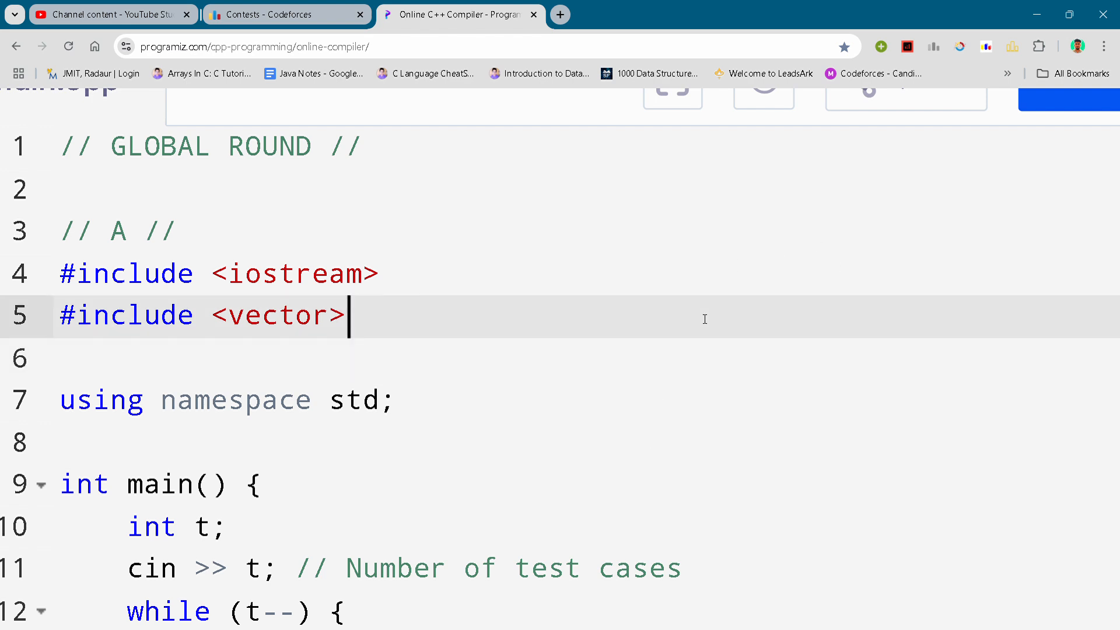
scroll(down, 3)
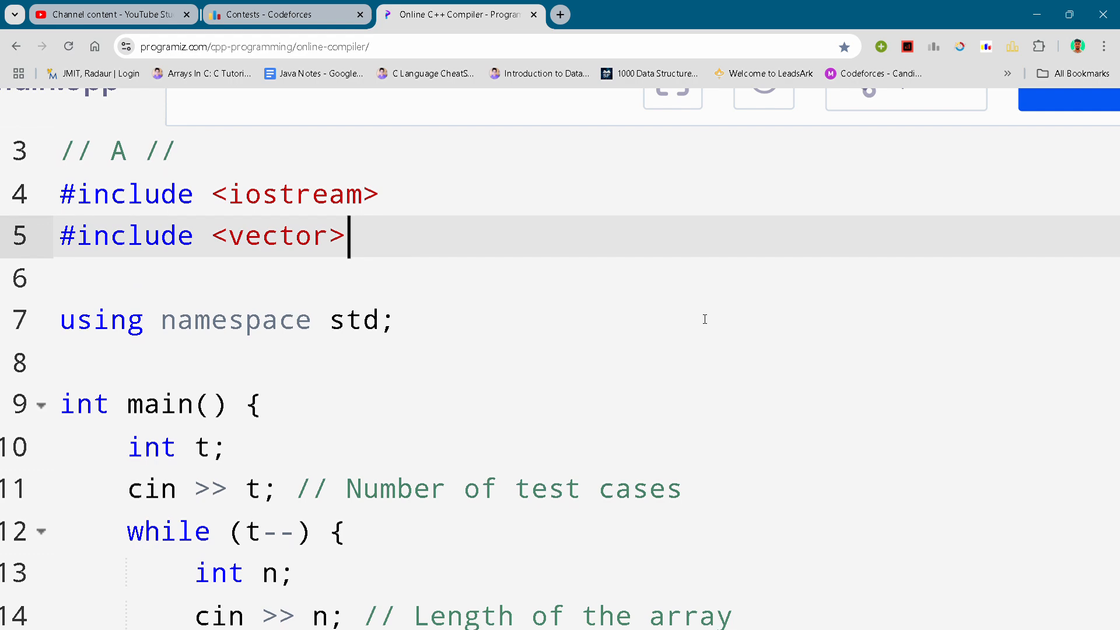
scroll(down, 3)
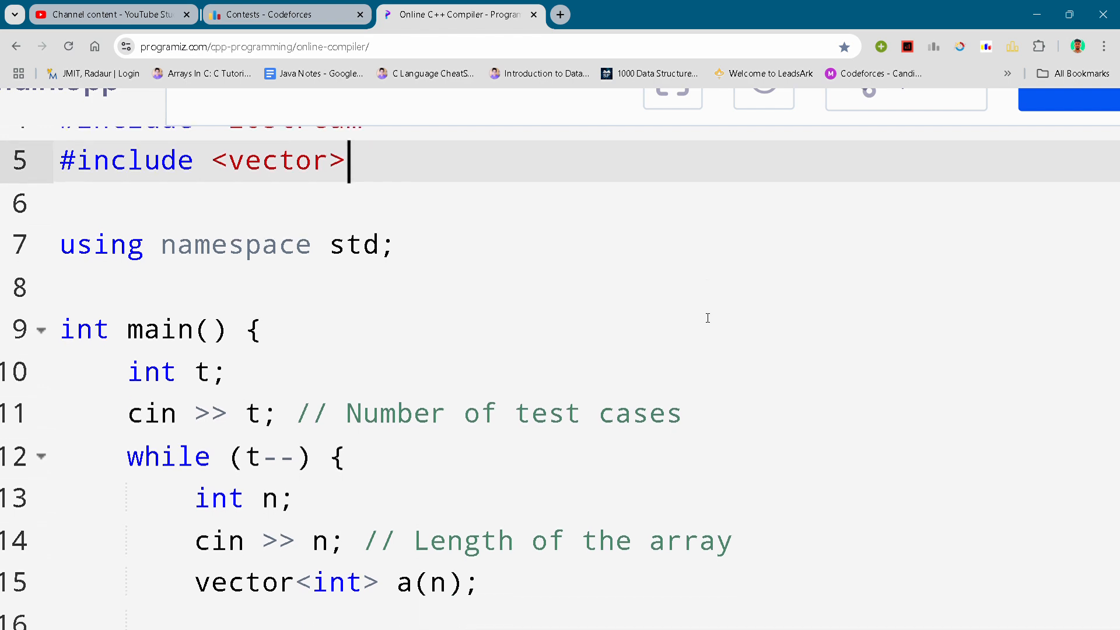
scroll(down, 3)
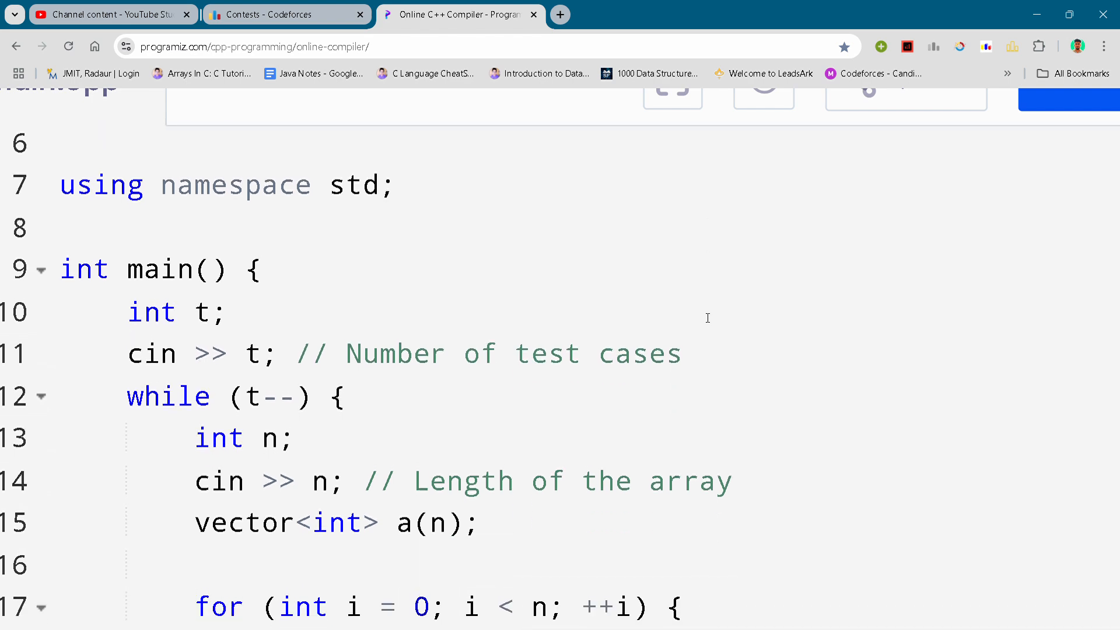
scroll(down, 3)
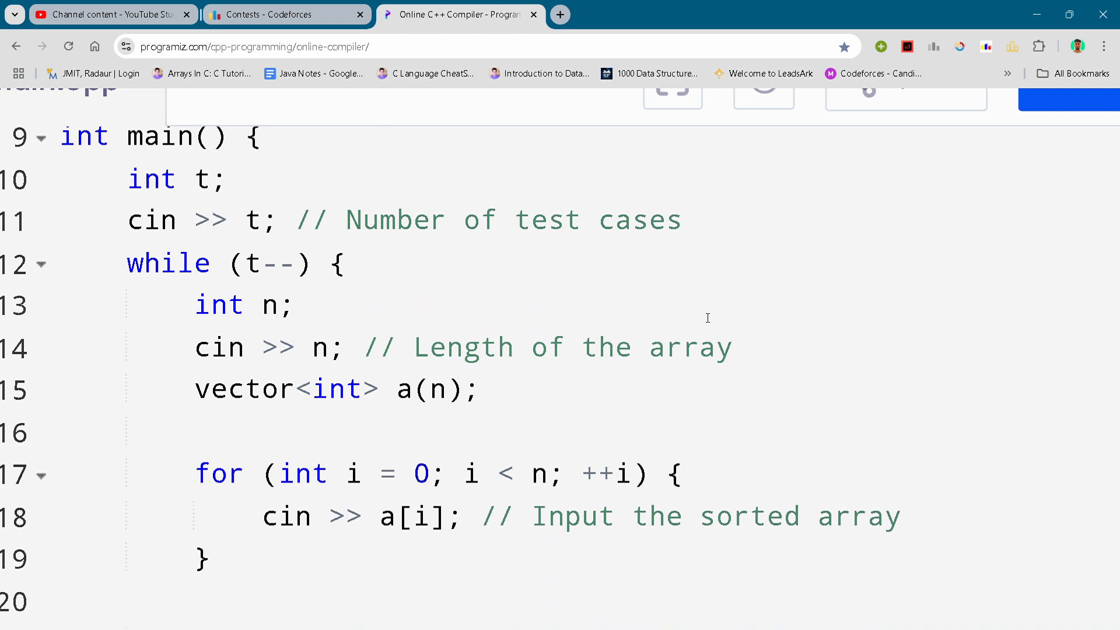
scroll(down, 3)
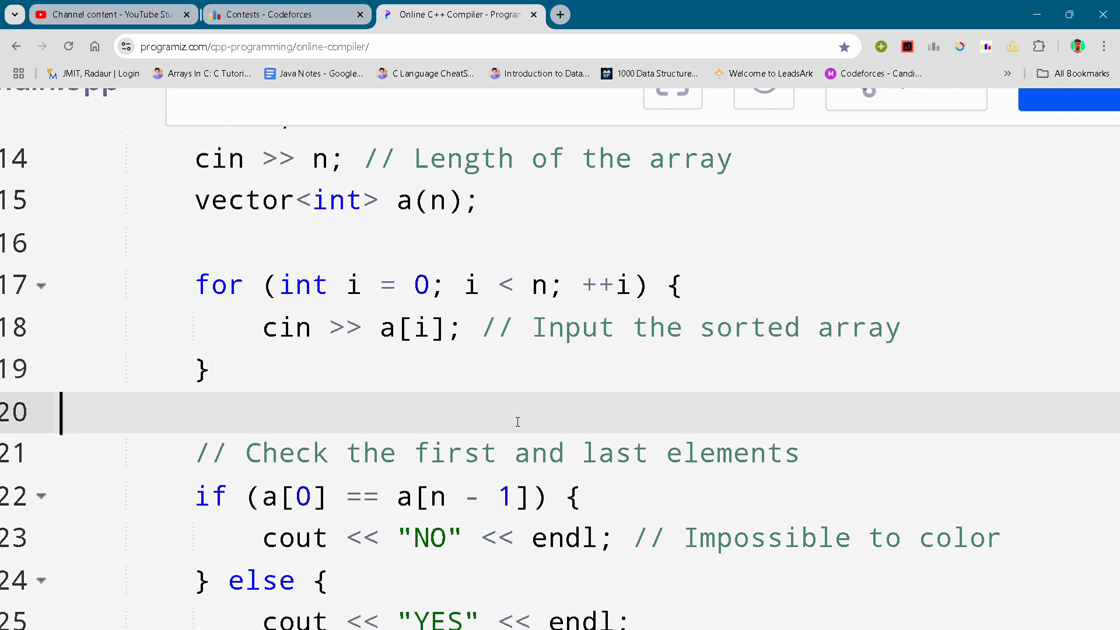
scroll(down, 3)
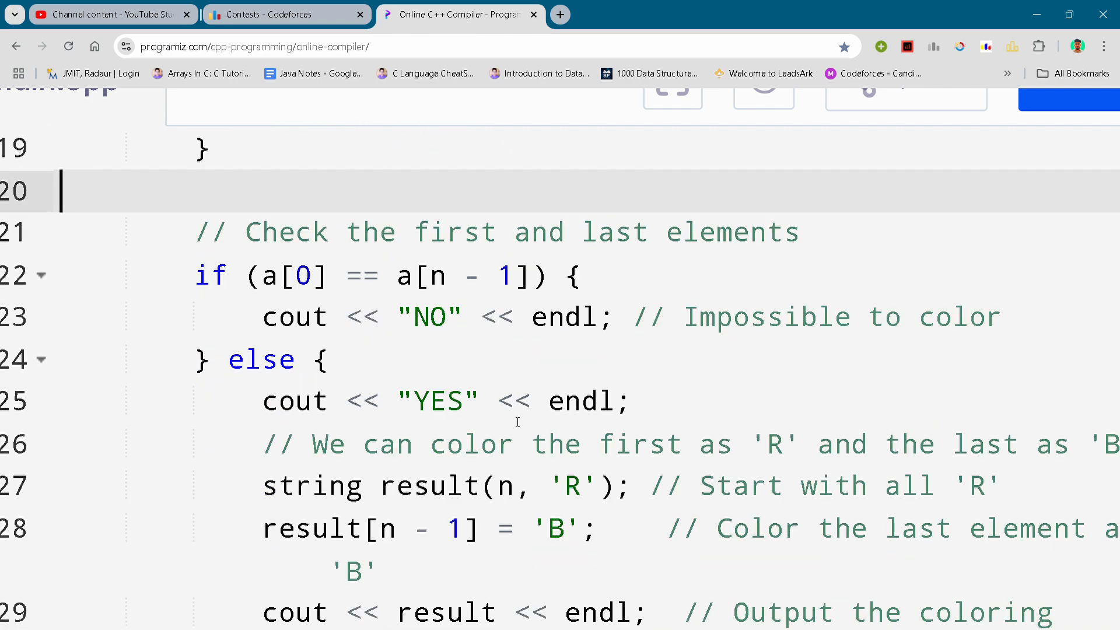
scroll(down, 3)
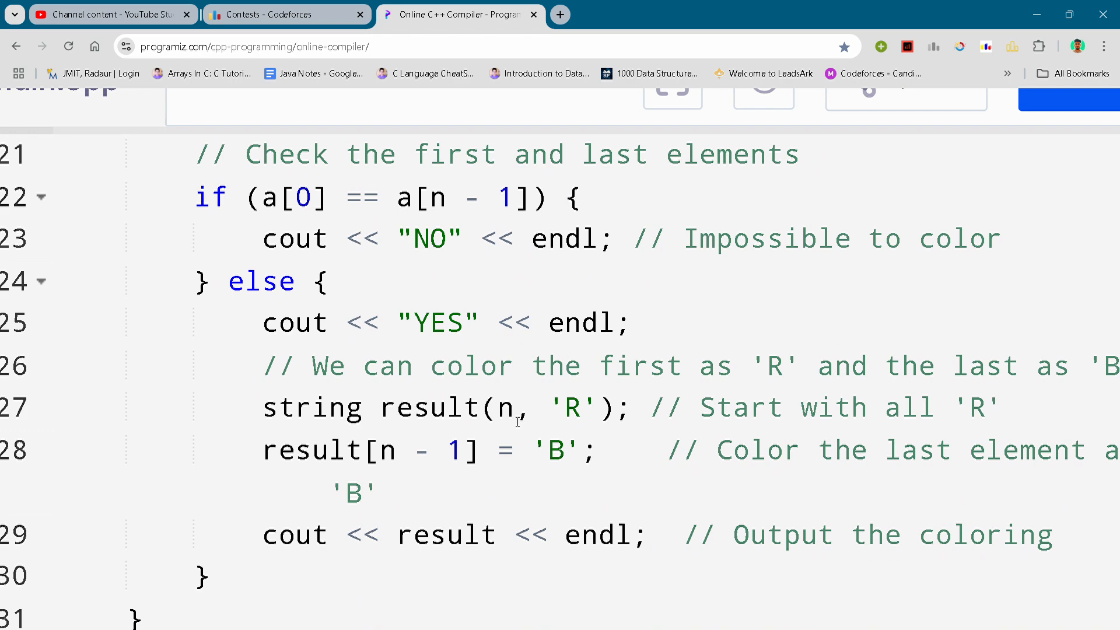
scroll(down, 3)
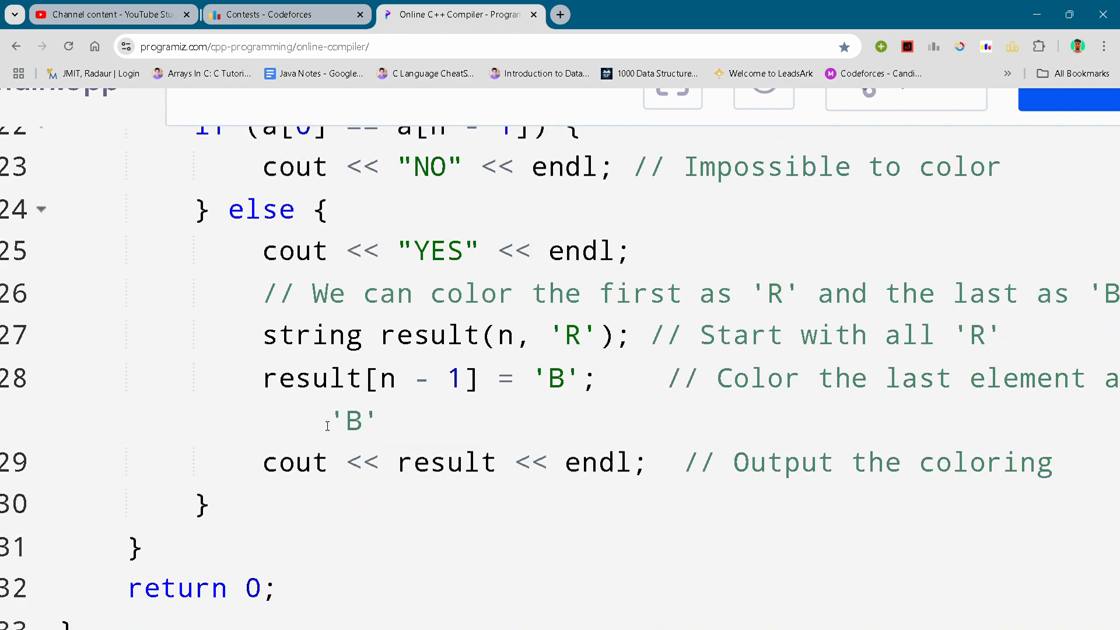
click(203, 378)
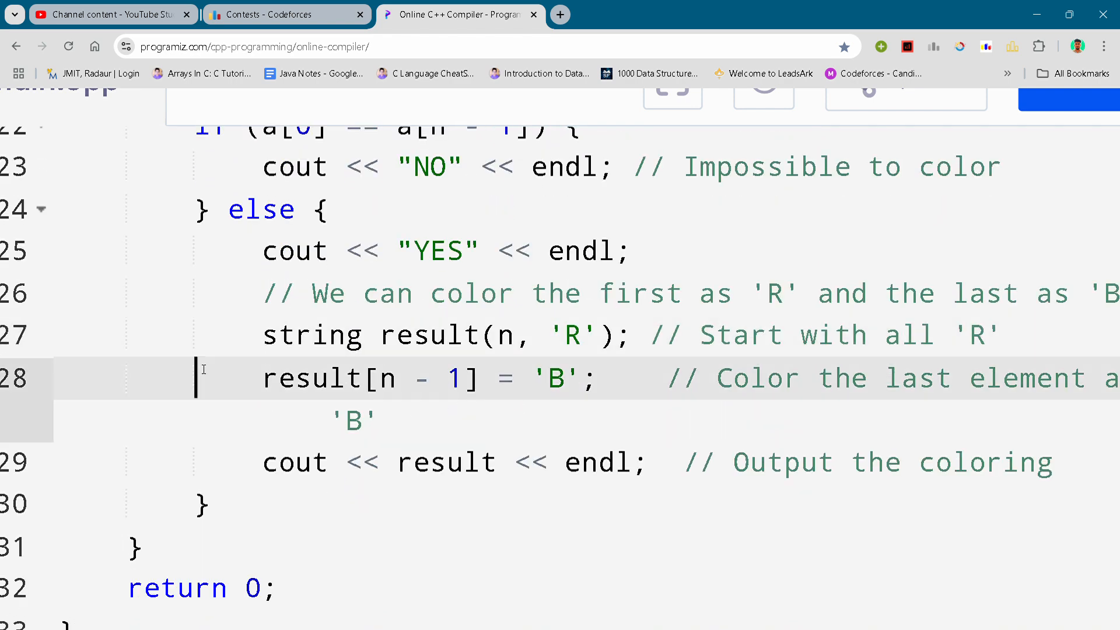
scroll(down, 3)
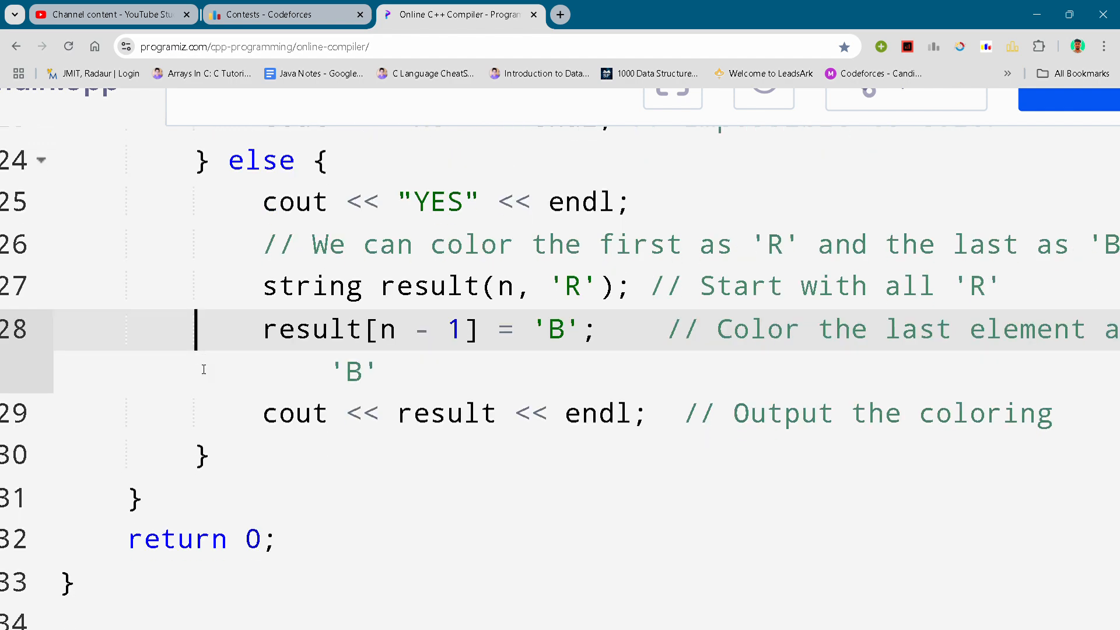